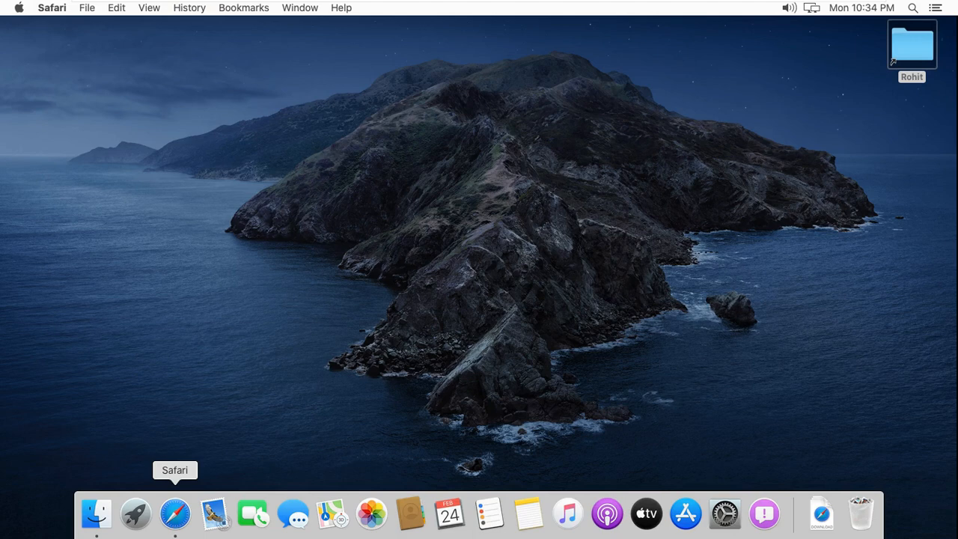
Launch Safari, go to google.co.in and search "download canon ir 2525 driver".
click(173, 513)
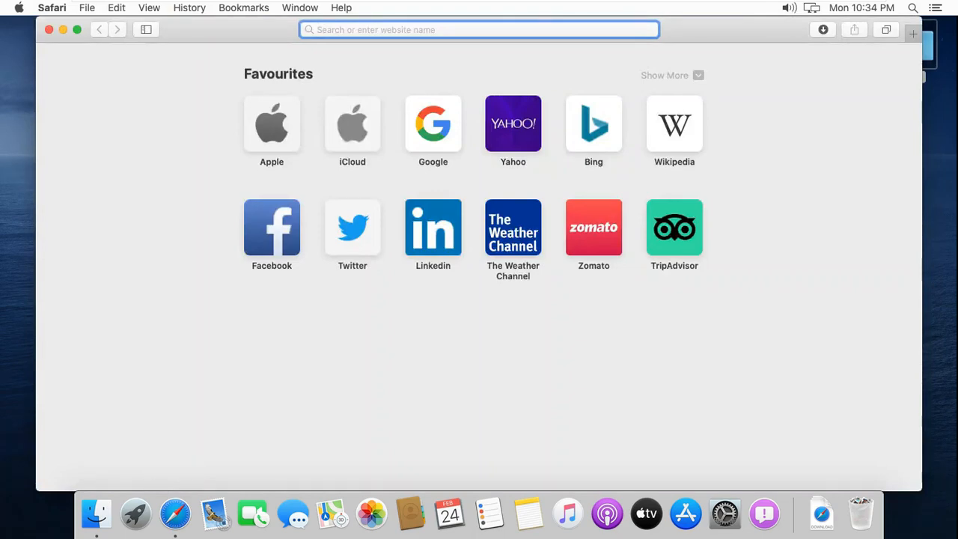
text(google.co.in)
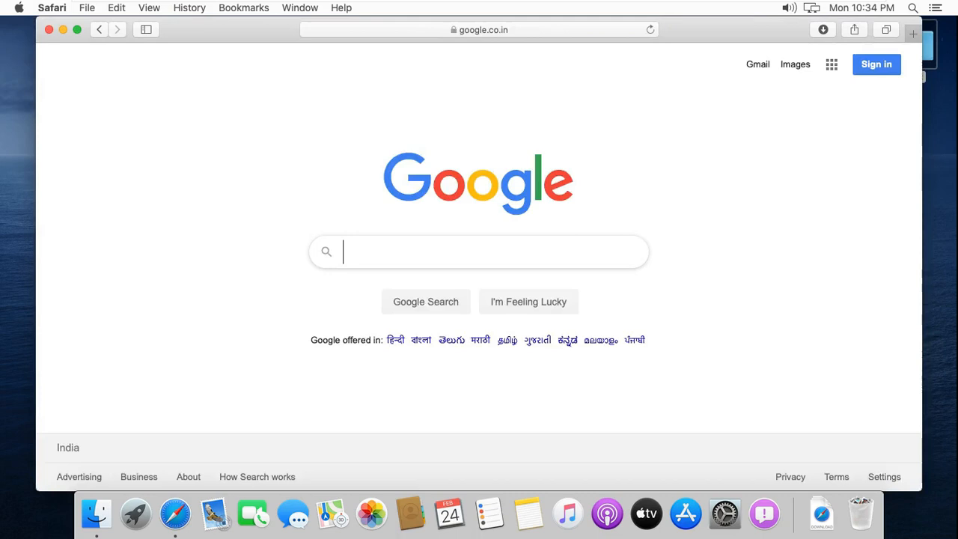
text(download)
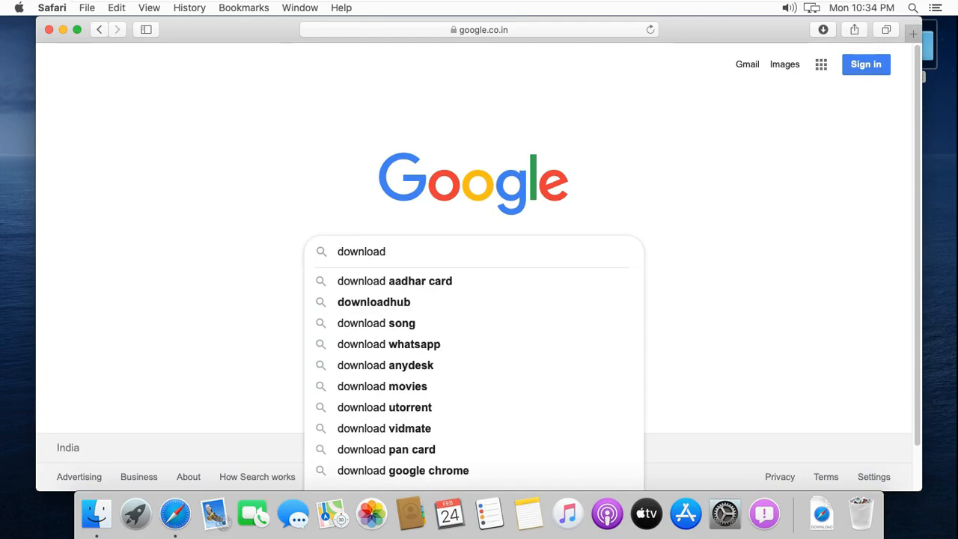
text(c)
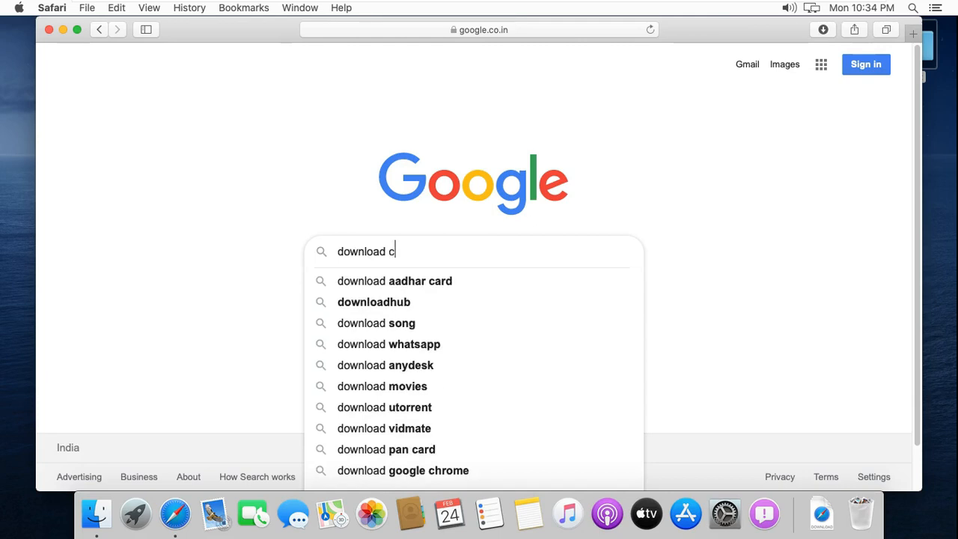
text(annon ir)
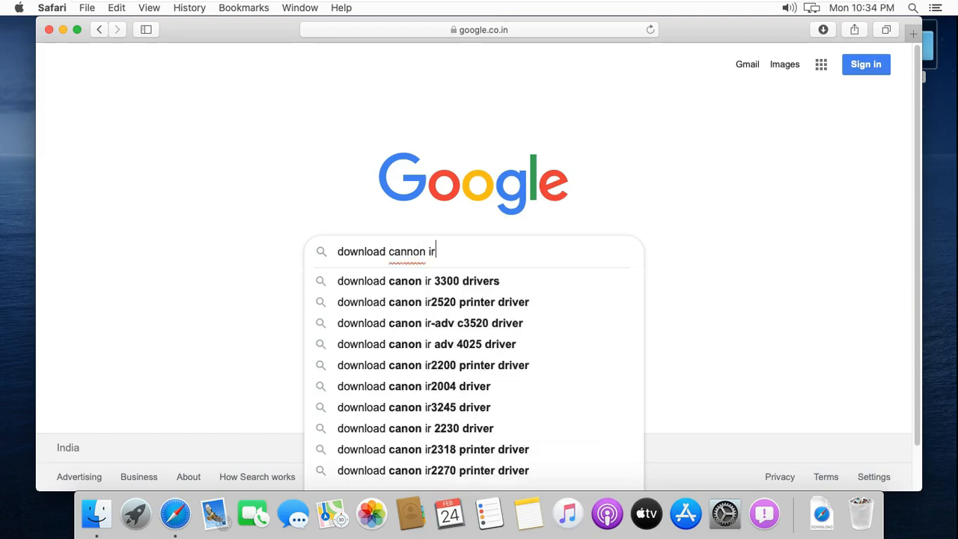
text(2525 driver)
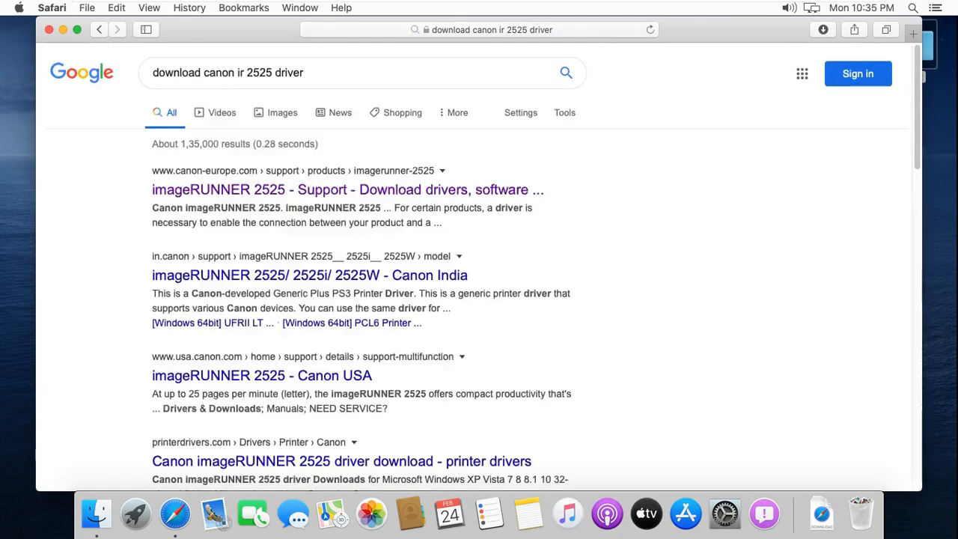
Open the canon-europe.com imageRUNNER 2525 result and scroll to the UFR II/UFRII LT Macintosh driver.
click(347, 189)
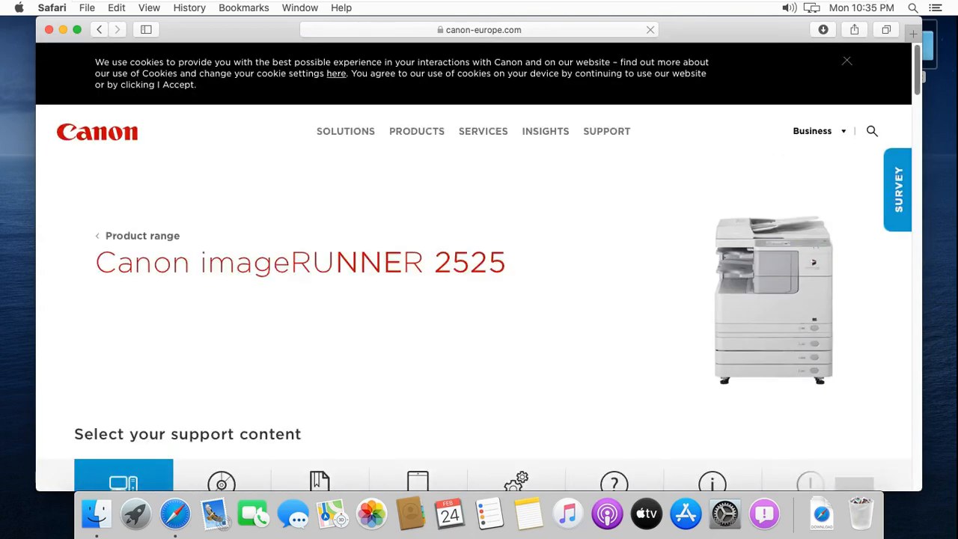
scroll(down, 3)
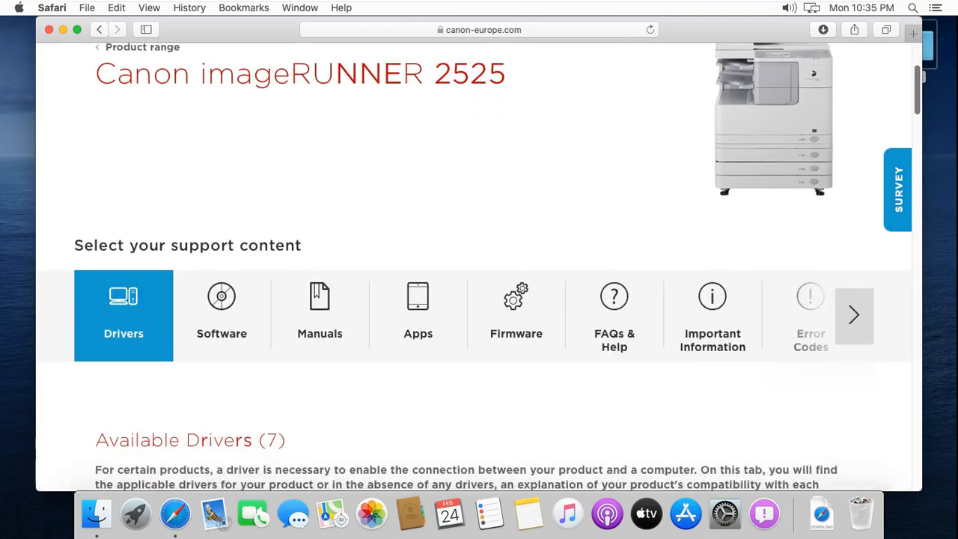
scroll(down, 3)
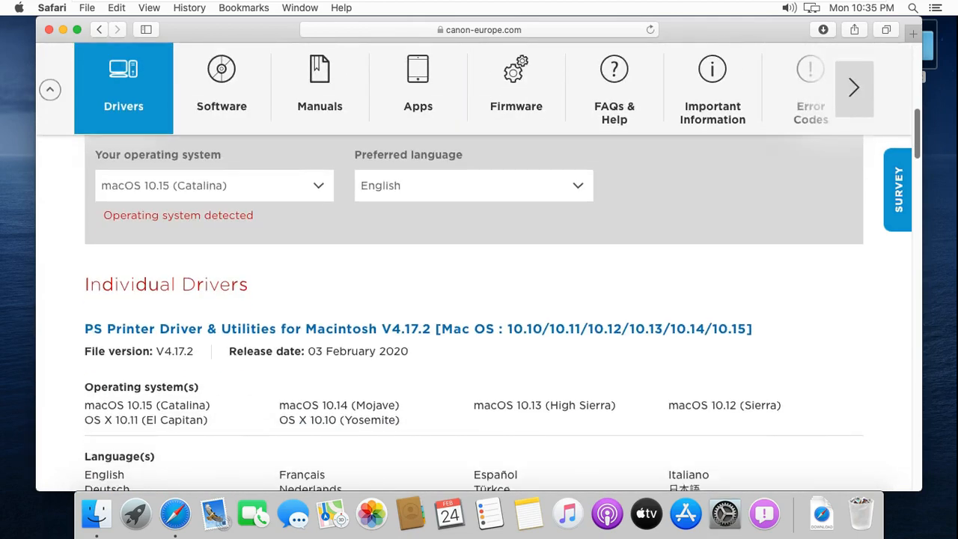
scroll(down, 3)
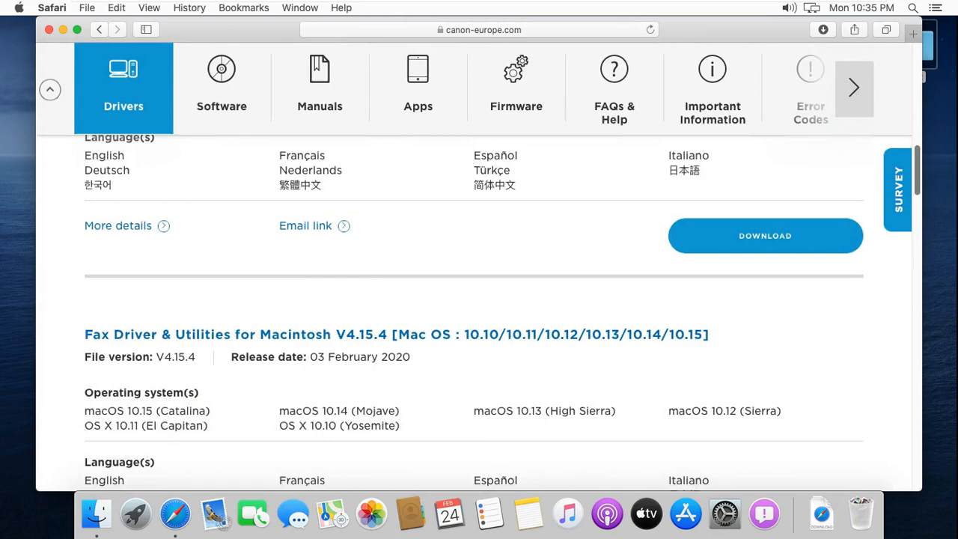
scroll(down, 3)
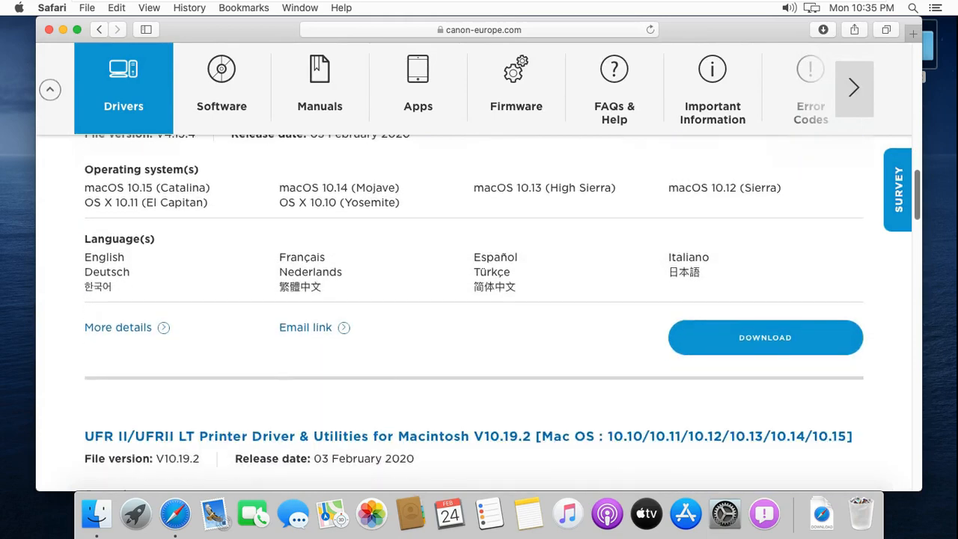
scroll(down, 3)
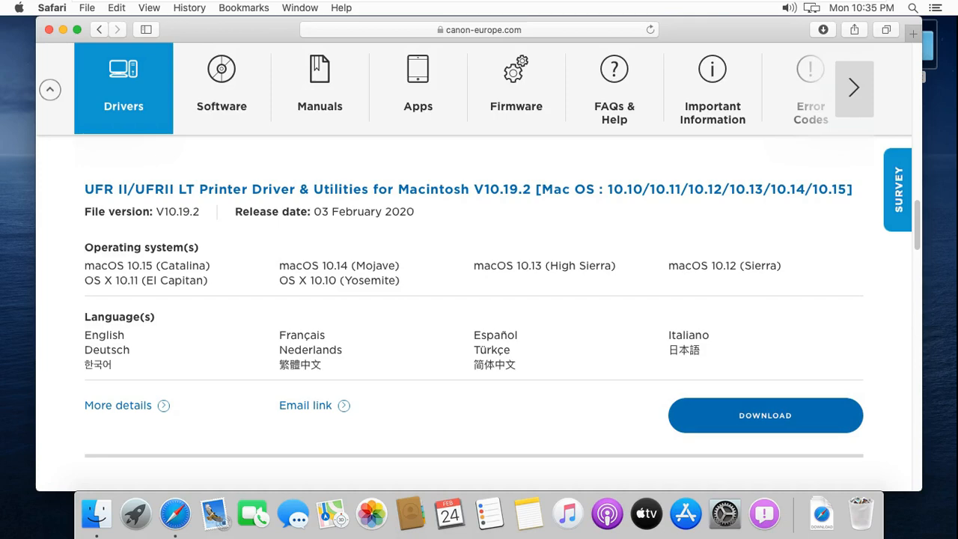
Download mac-UFRII-LIPSLX-v10192-10.dmg, accepting the disclaimer and allowing the download, then reveal it in Downloads.
click(763, 416)
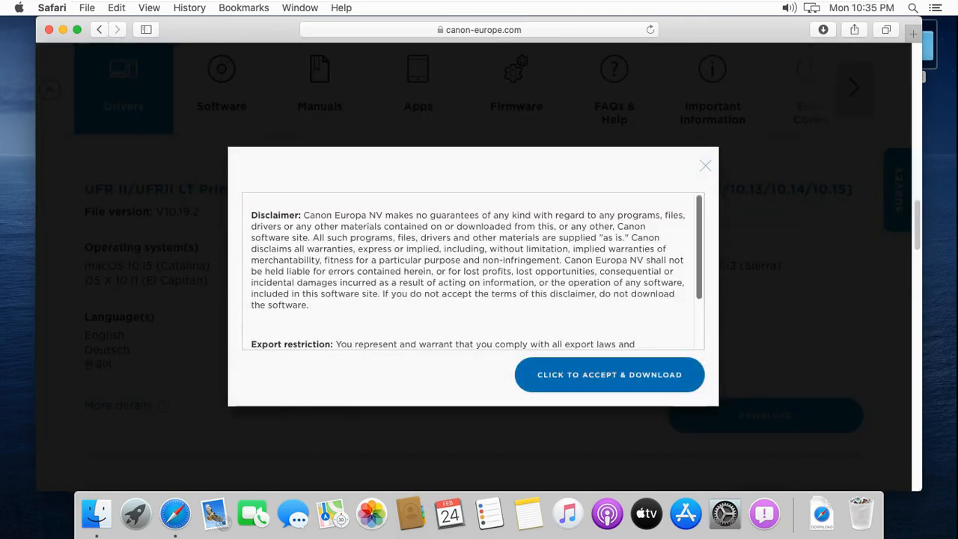
click(609, 374)
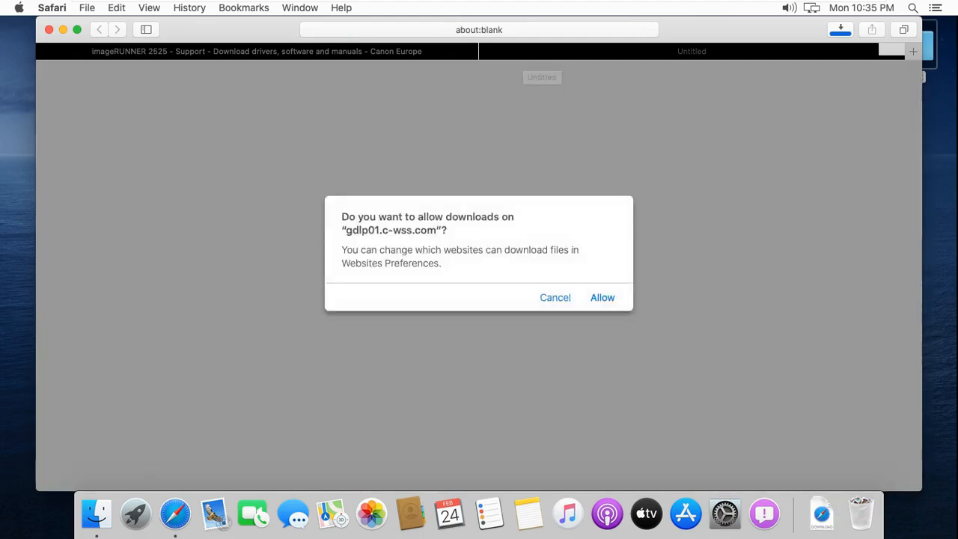
click(602, 297)
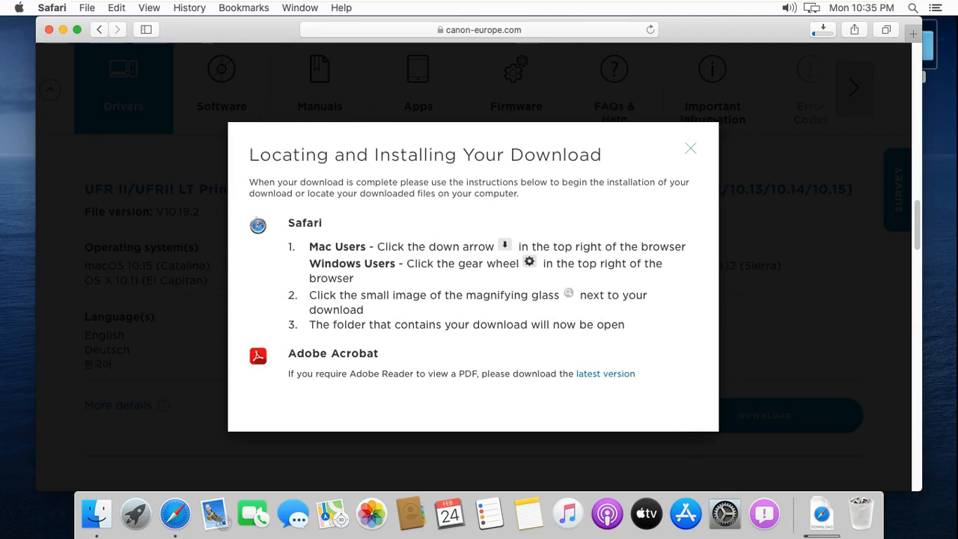
click(821, 30)
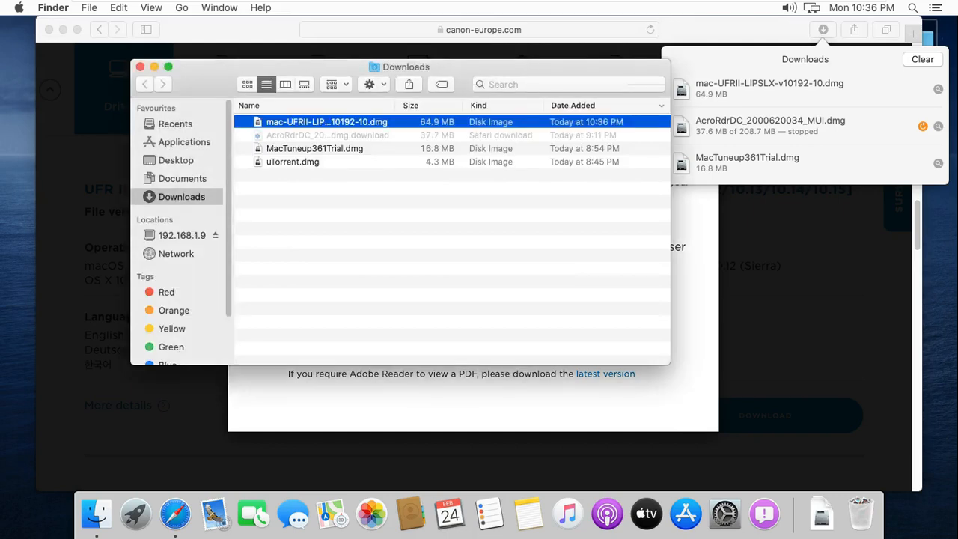
Mount mac-UFRII-LIPSLX-v10192-10.dmg from Downloads, skipping the disk image verification.
right_click(327, 121)
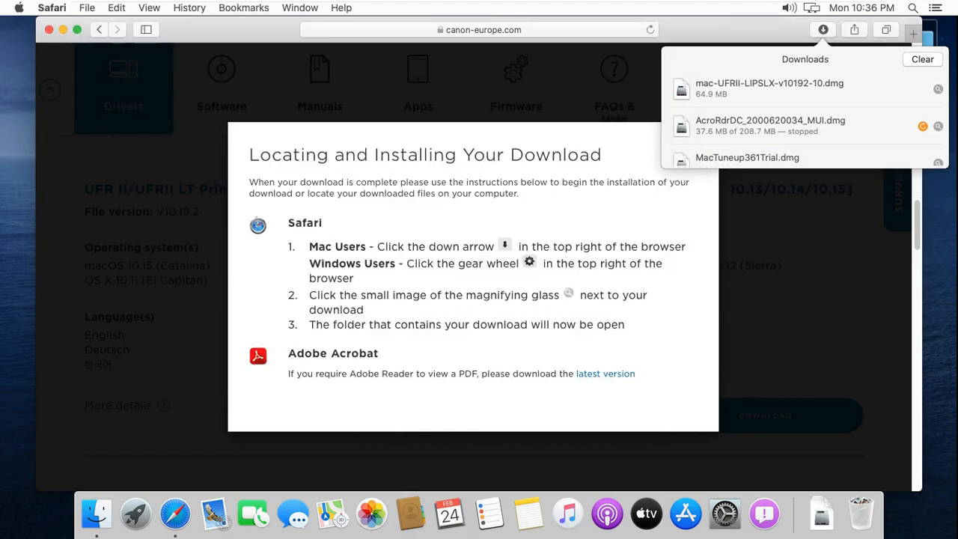
click(823, 30)
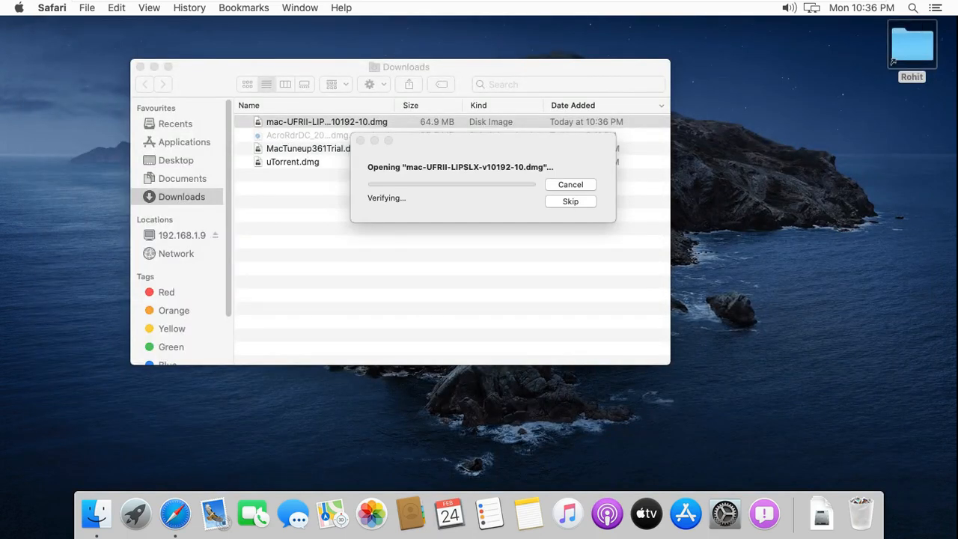
click(142, 66)
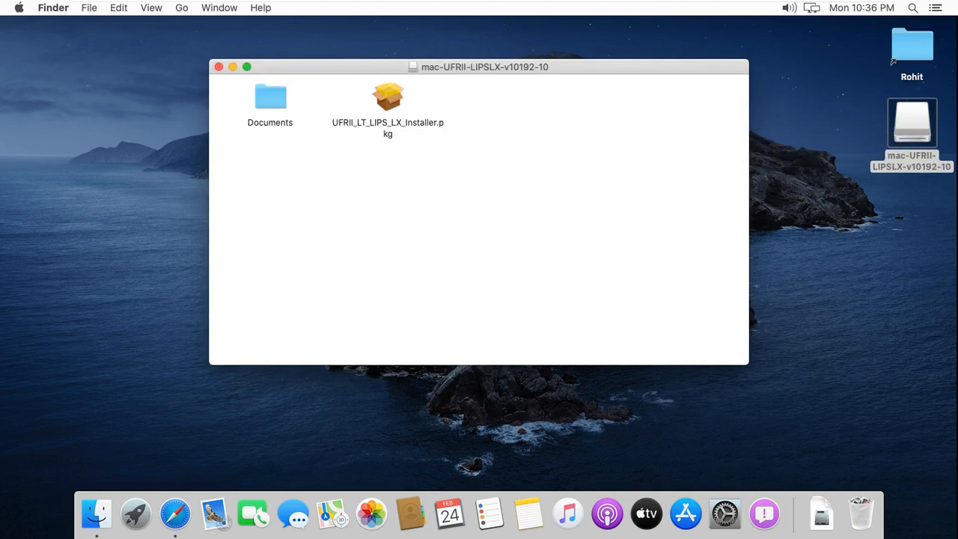
Open UFRII_LT_LIPS_LX_Installer.pkg with Installer to reach its Introduction screen.
right_click(388, 96)
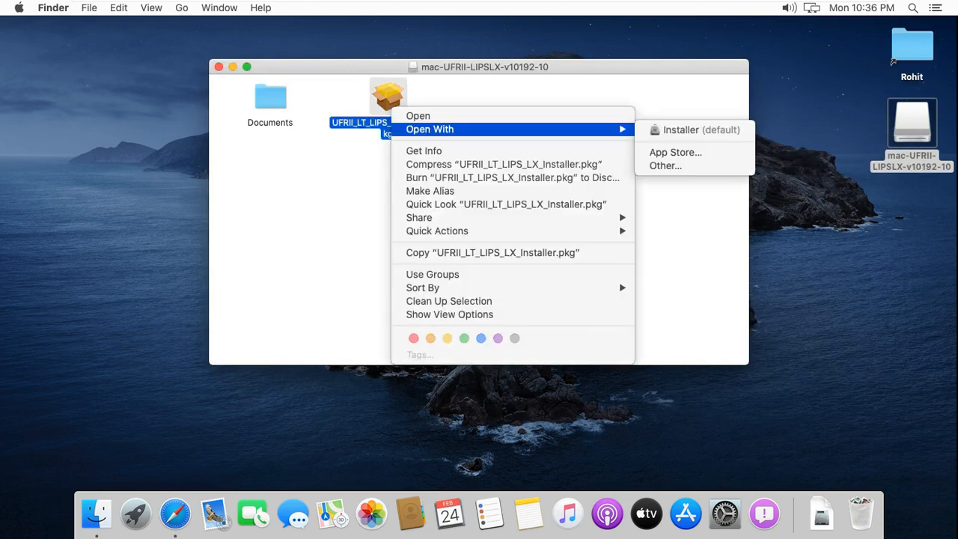
mouse_move(695, 128)
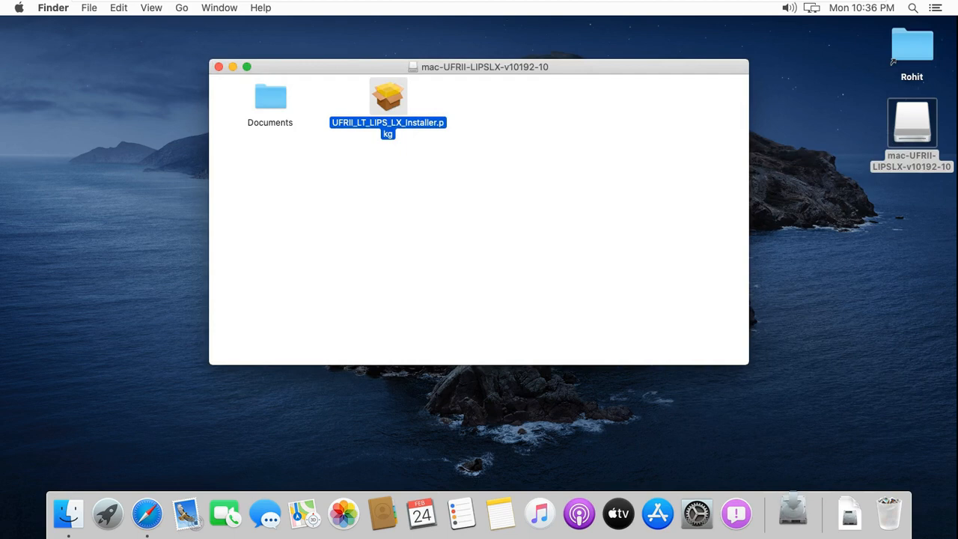
double_click(388, 96)
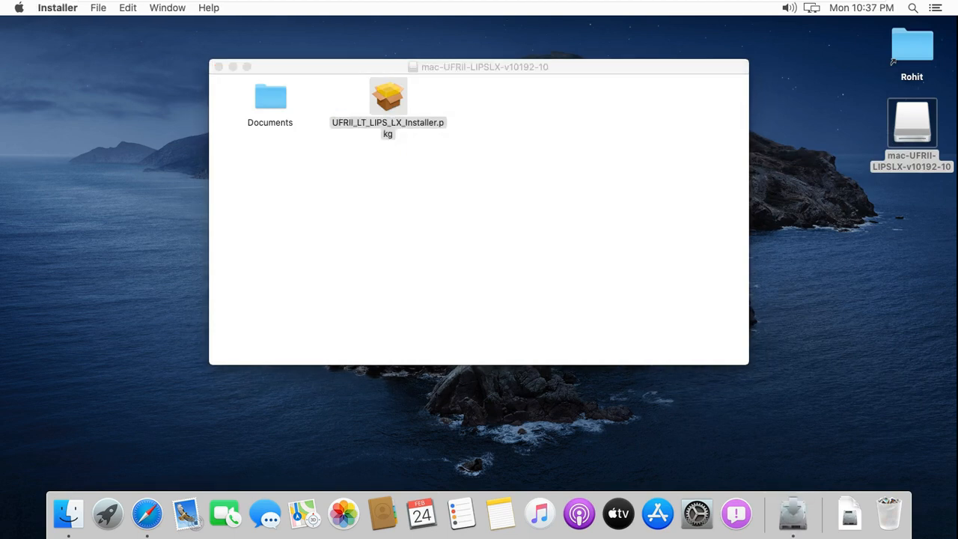
double_click(387, 96)
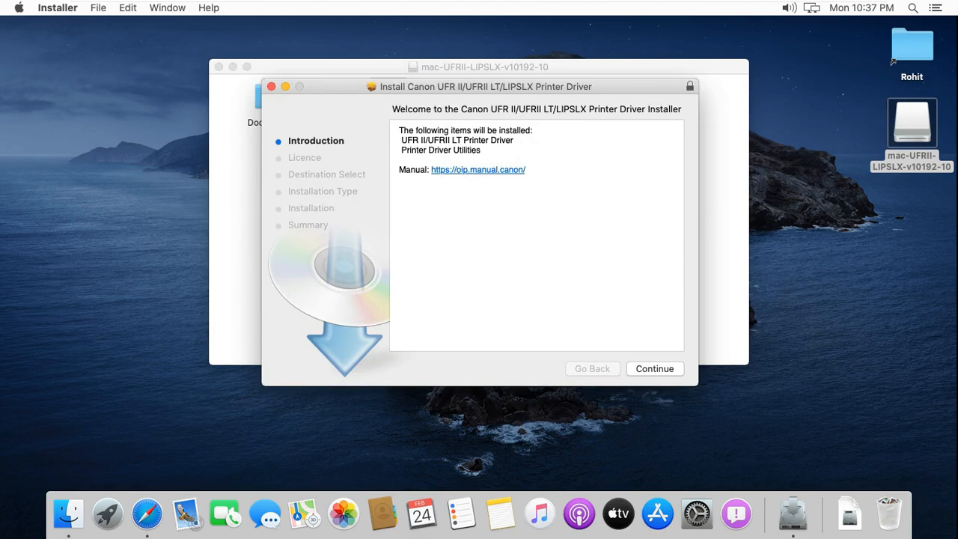
Continue through the introduction and licence, agree to the terms and start the standard install.
click(652, 368)
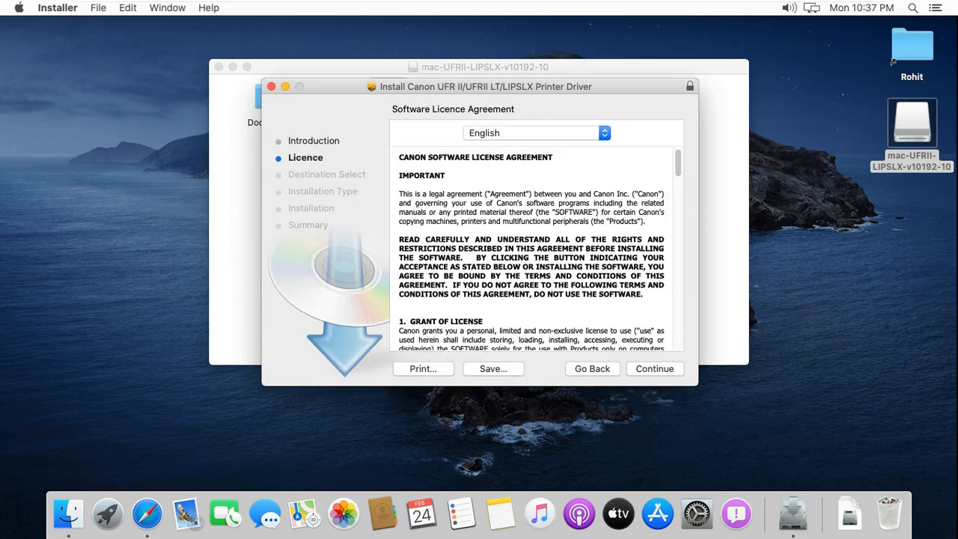
click(653, 368)
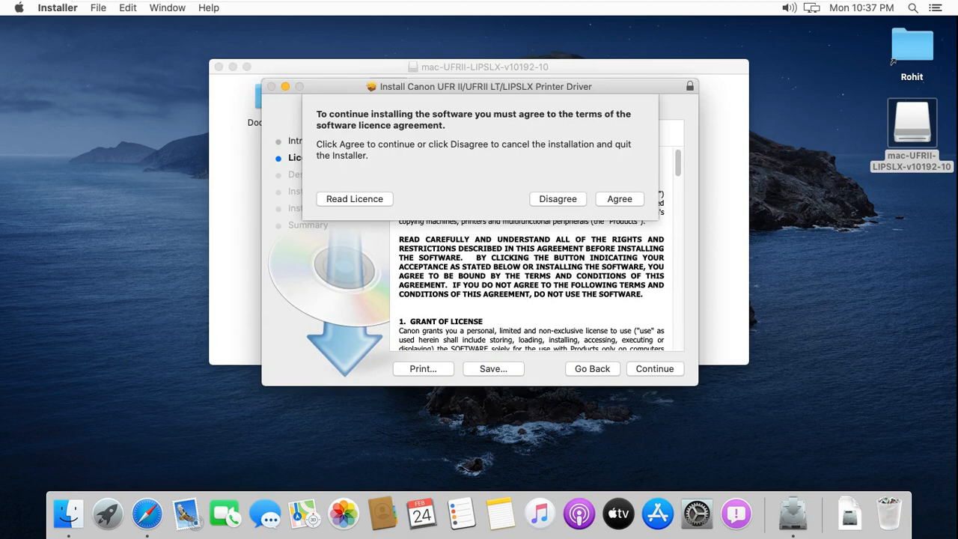
click(619, 197)
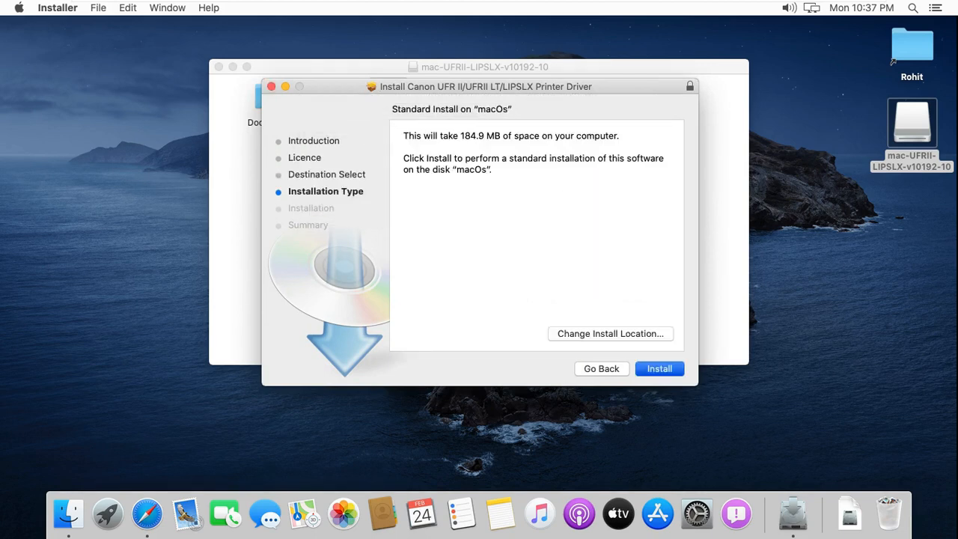
click(658, 368)
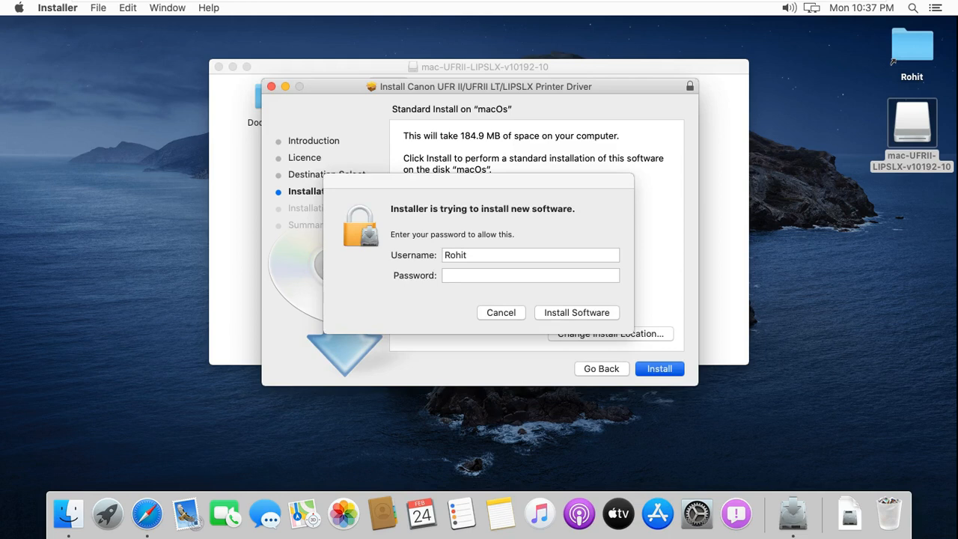
Authorize the installation with the administrator password and close the installer after it succeeds.
click(529, 275)
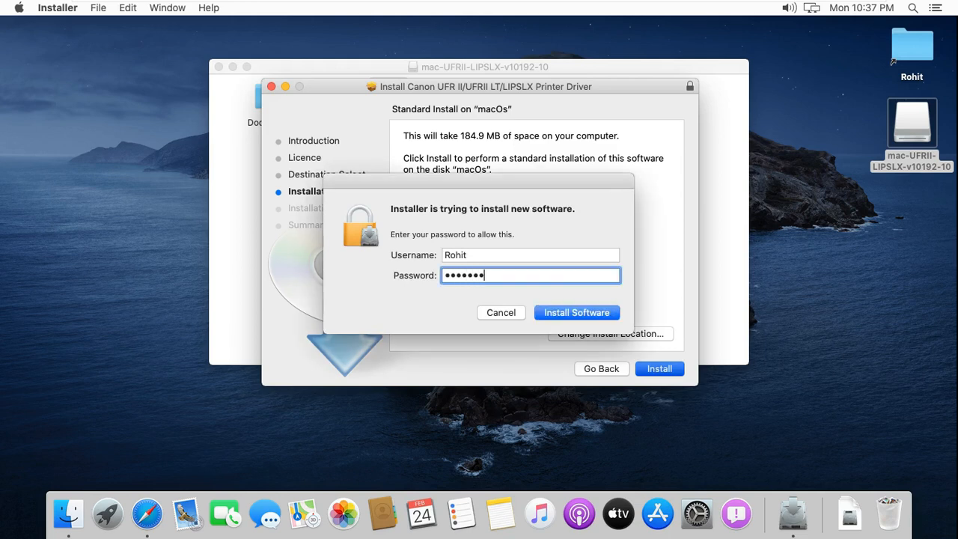
click(576, 312)
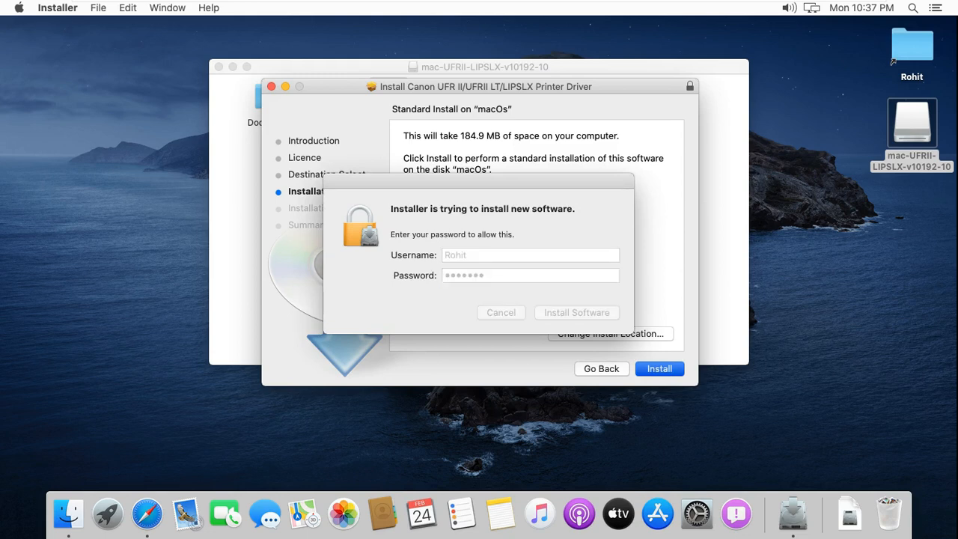
click(576, 313)
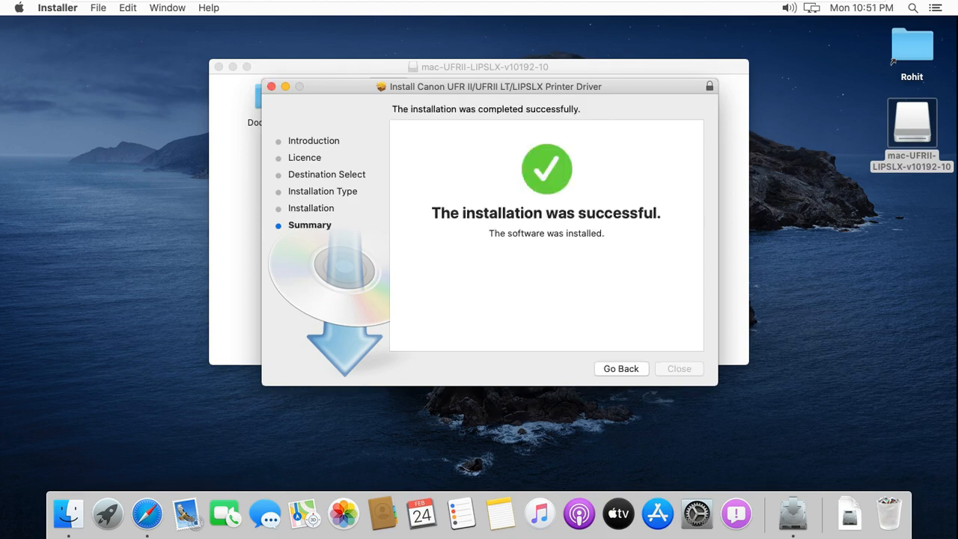
click(678, 368)
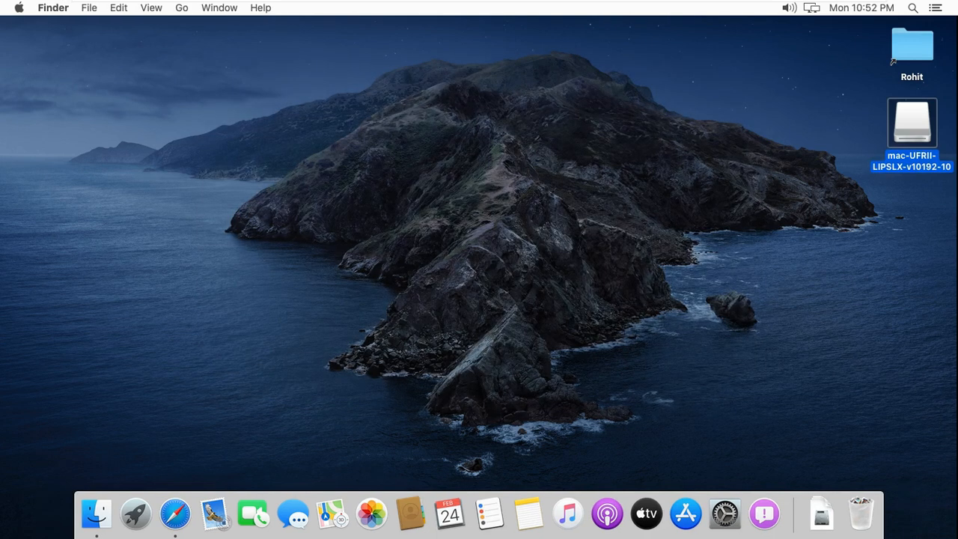
Open System Preferences from the Apple menu and go to Printers & Scanners.
click(18, 8)
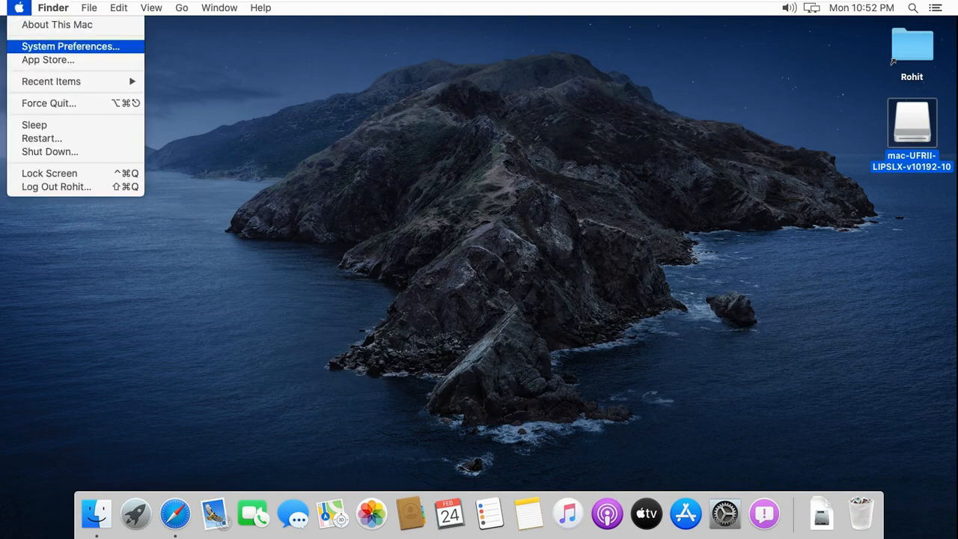
click(72, 46)
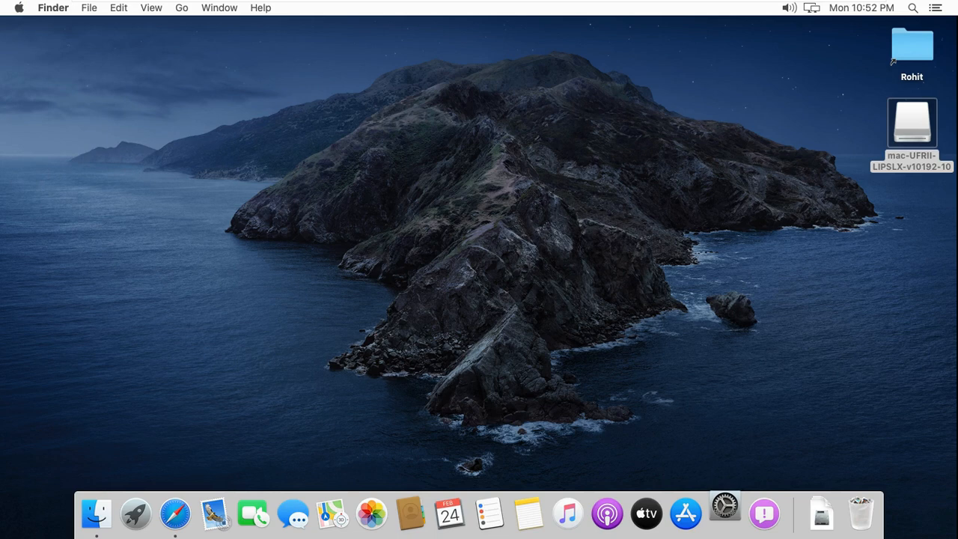
click(724, 511)
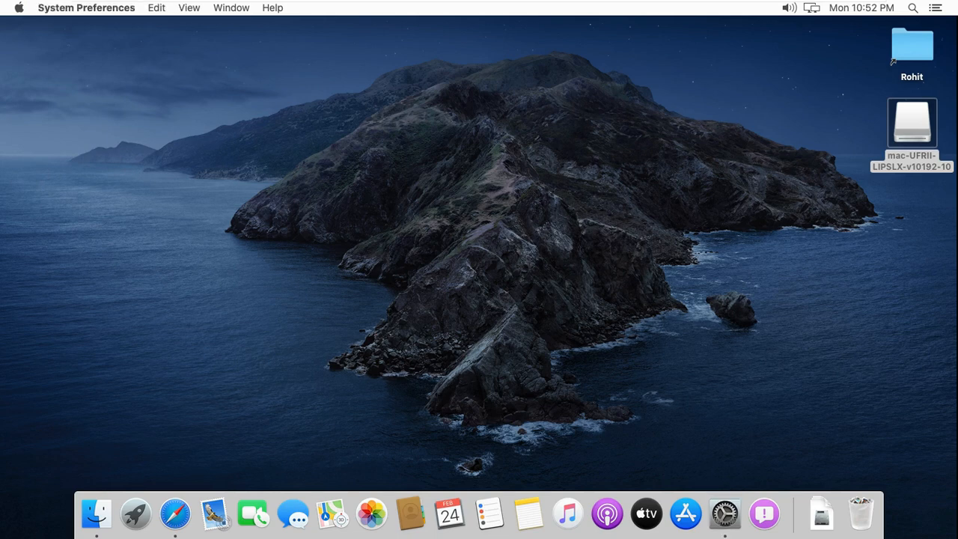
click(724, 511)
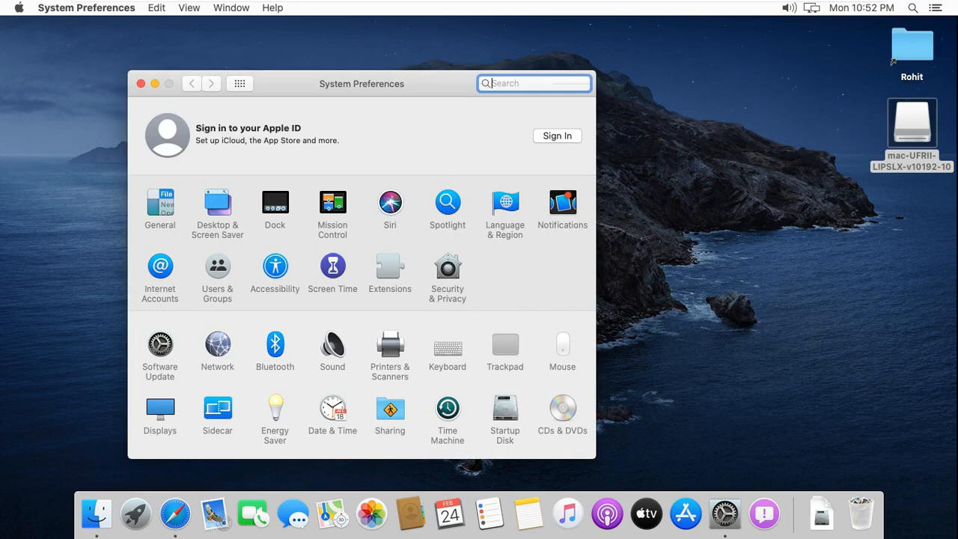
click(389, 347)
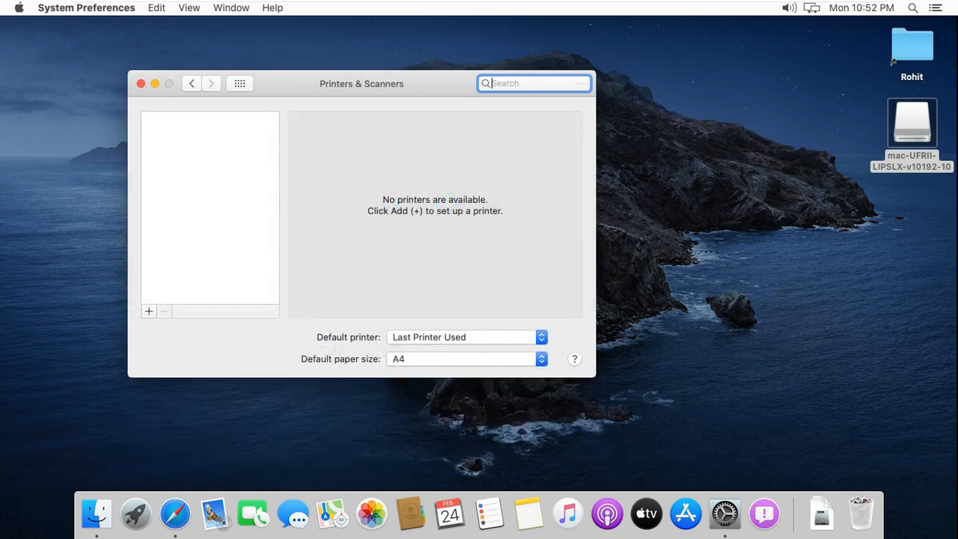
Use the + button to start Add Printer or Scanner, listing nearby Bonjour printers.
click(148, 310)
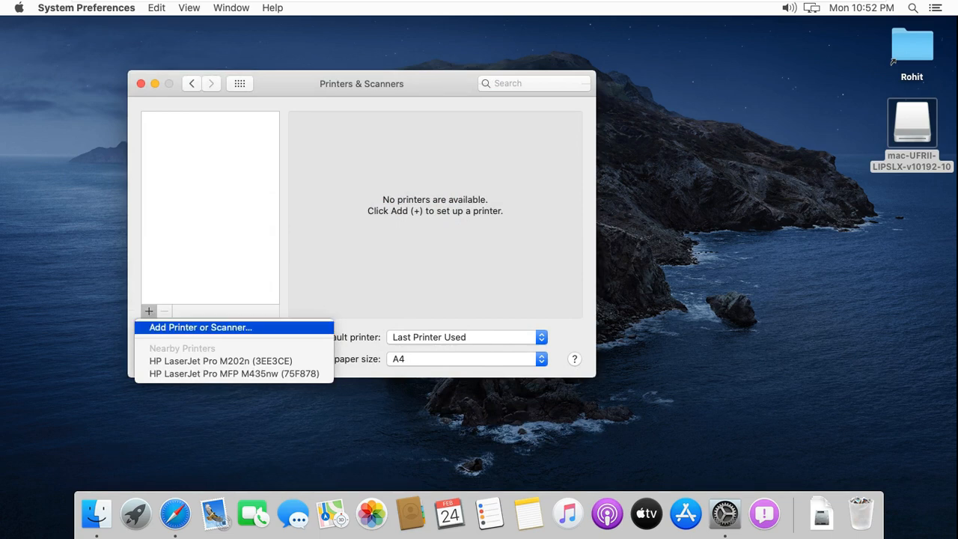
click(149, 309)
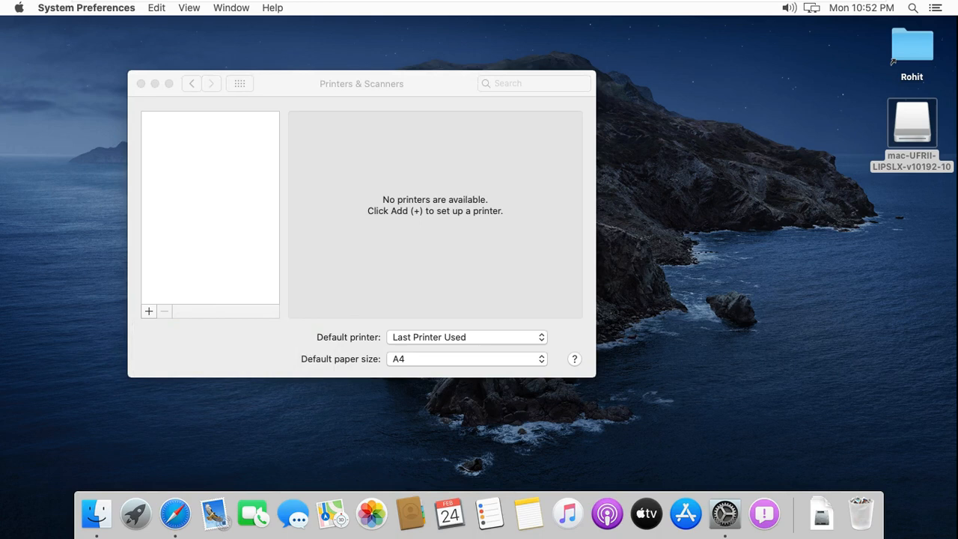
click(149, 310)
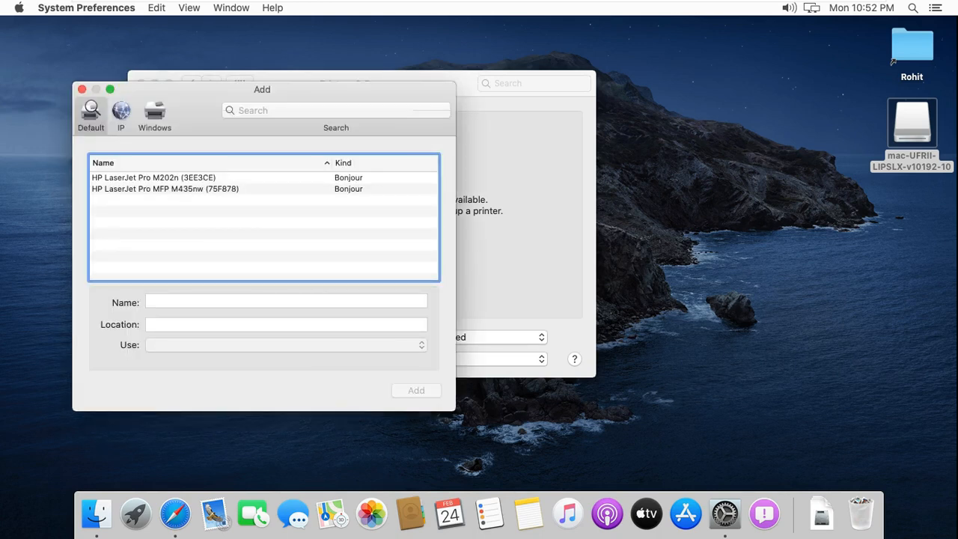
Target an IP printer at address 192.168.1.50 and bring up the Select Software driver list.
click(120, 112)
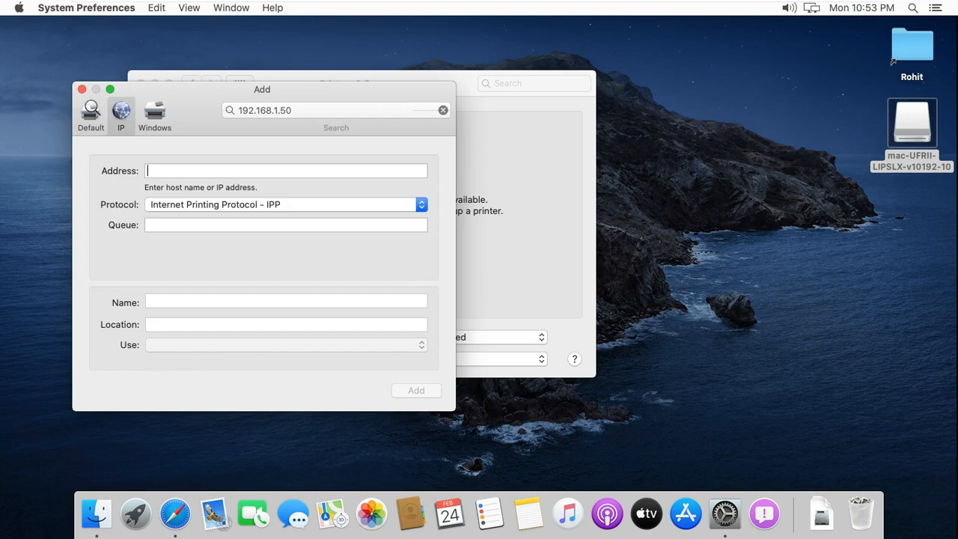
text(1)
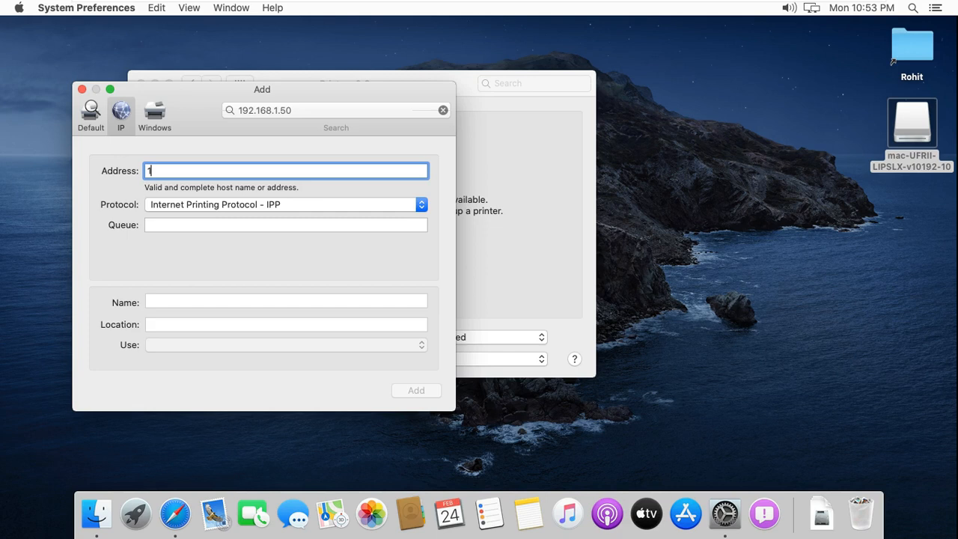
text(92.168.1.5)
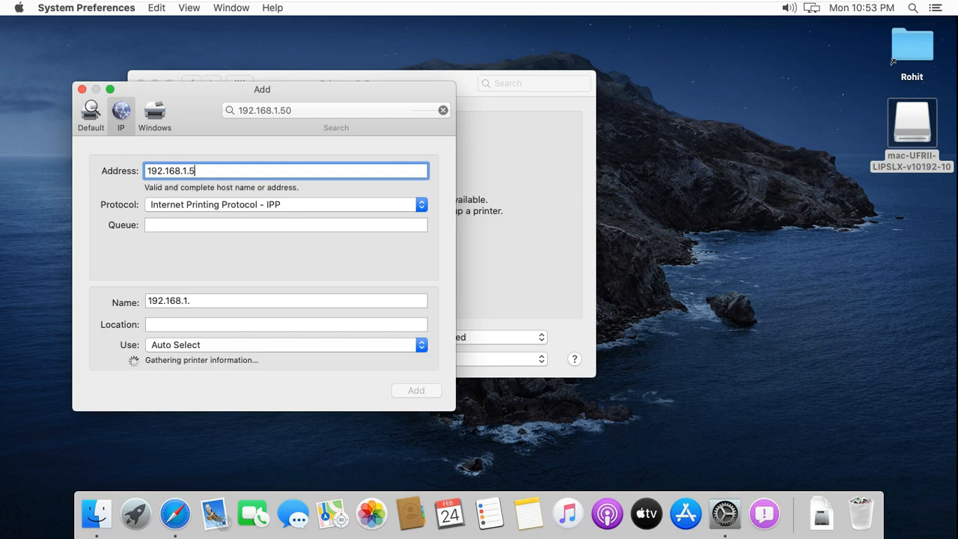
text(0)
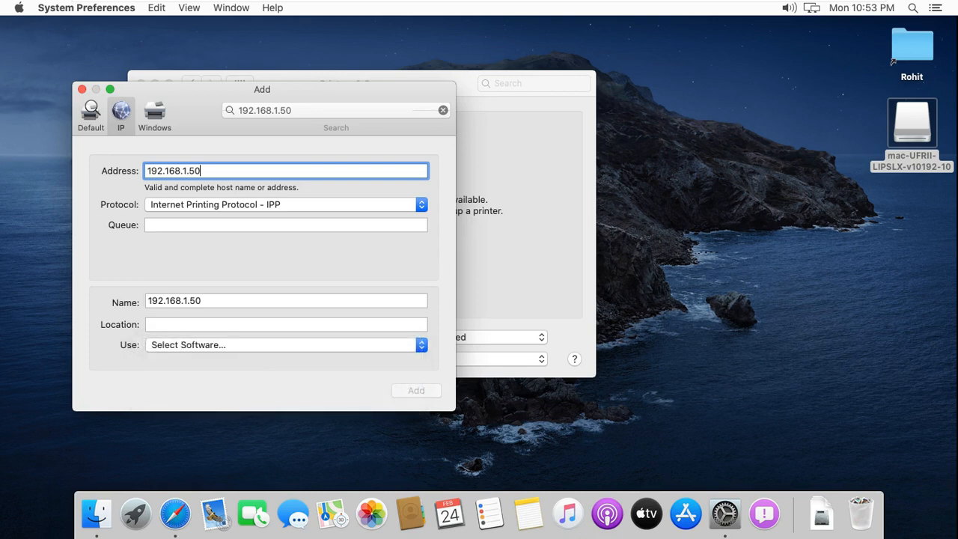
click(284, 344)
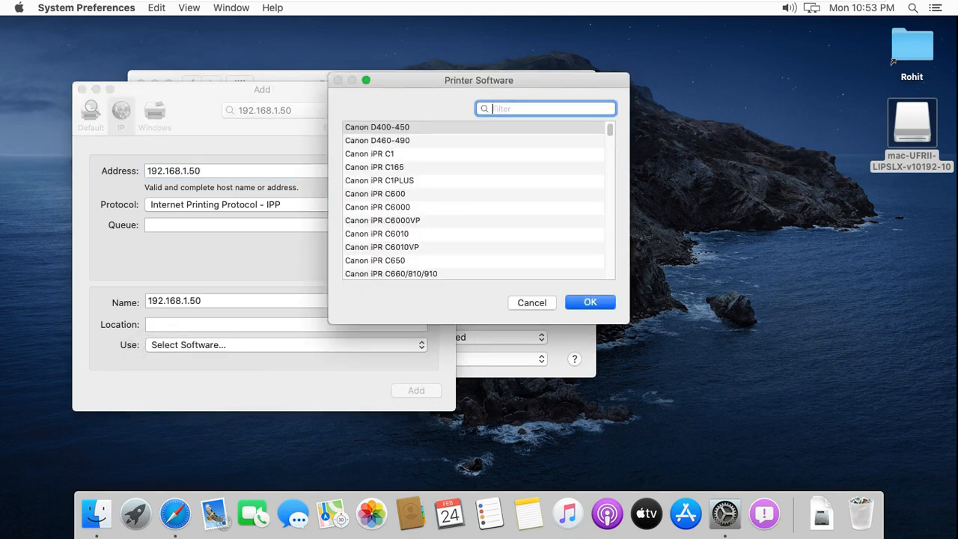
Pick Canon iR2525/2530 from the Printer Software list as the driver.
scroll(down, 3)
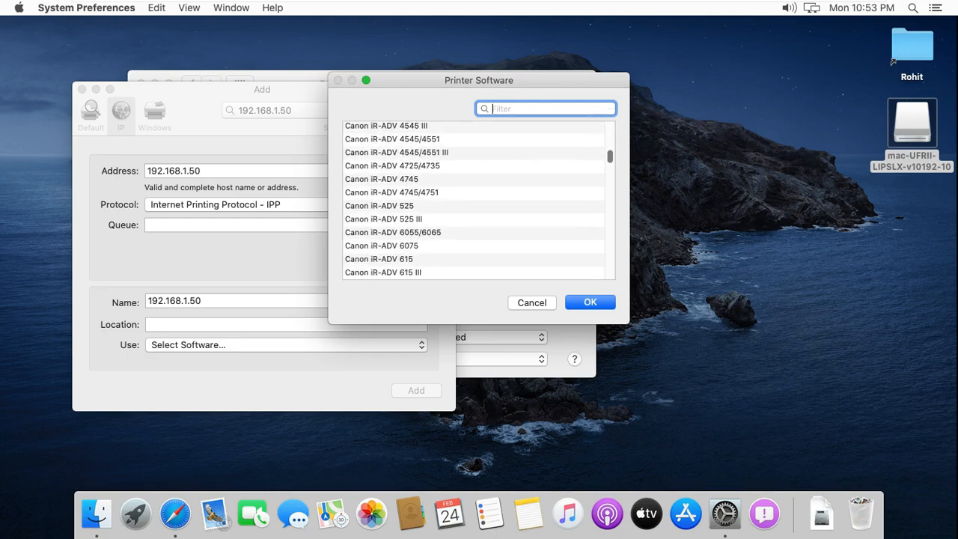
scroll(down, 3)
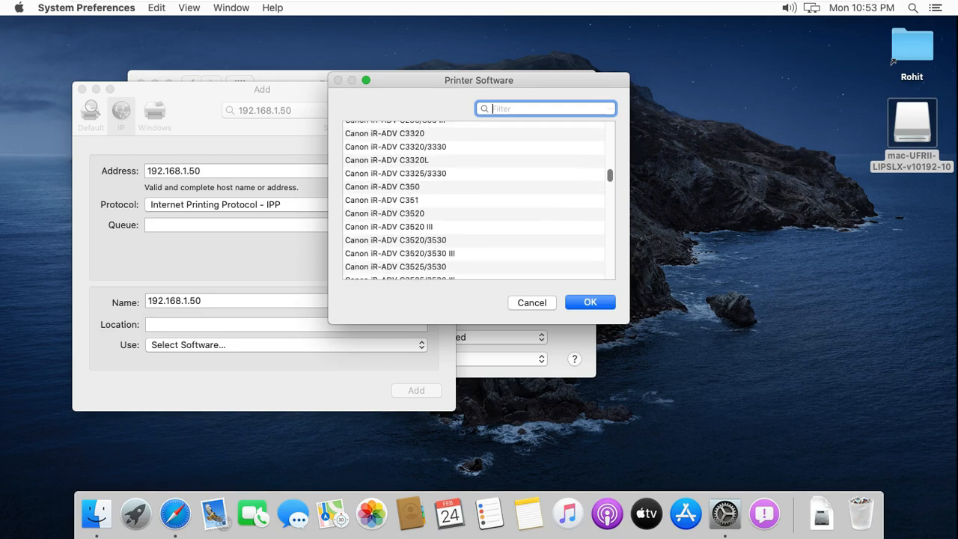
scroll(down, 3)
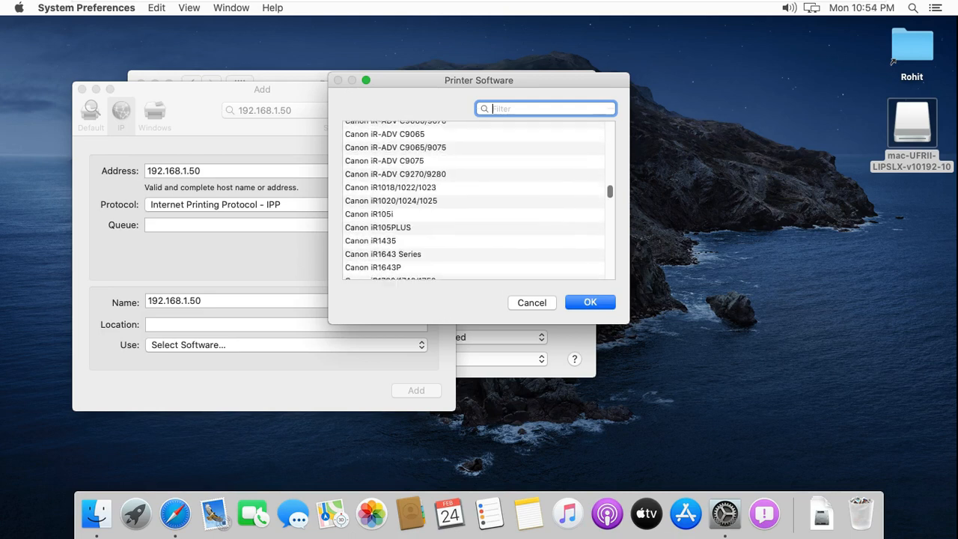
scroll(down, 3)
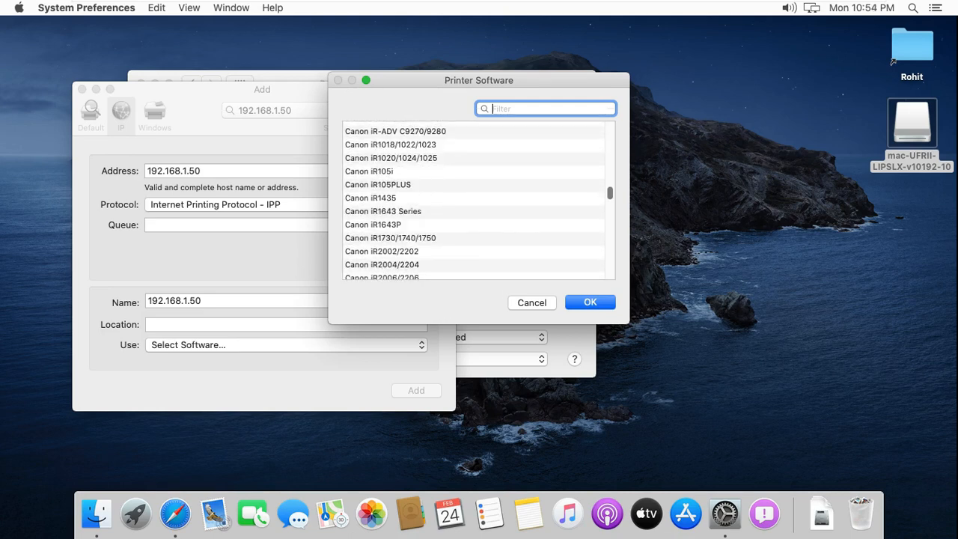
scroll(down, 3)
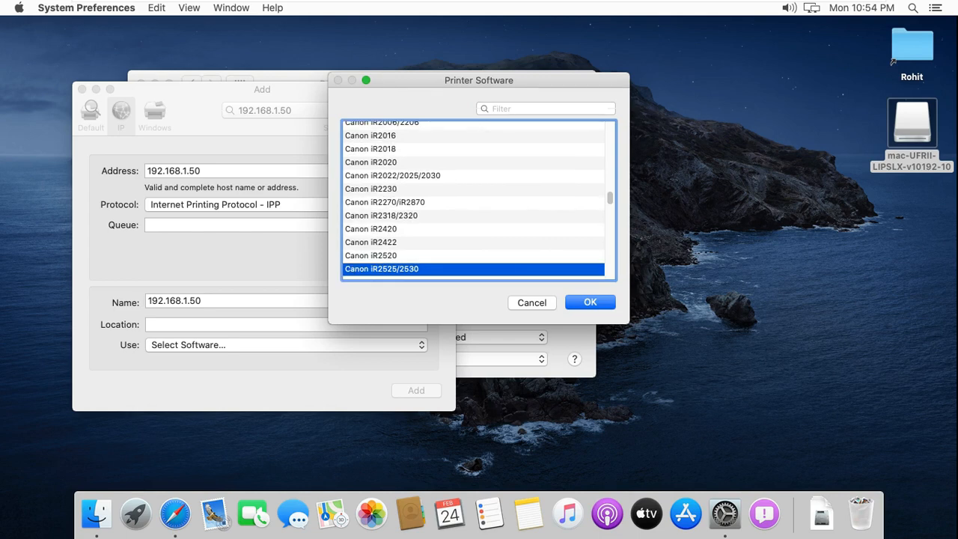
click(589, 303)
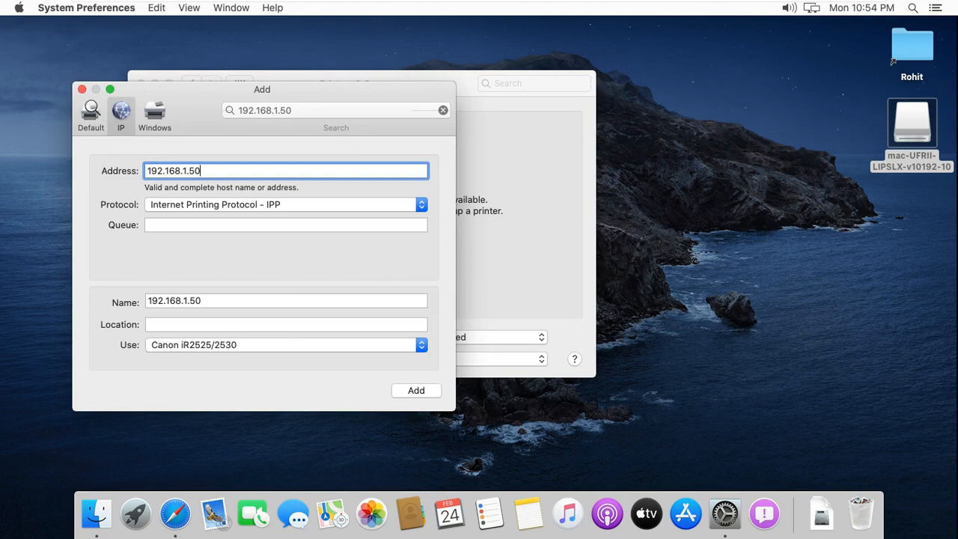
Add the 192.168.1.50 printer, continuing past the unable-to-verify alert, so it appears as idle Canon iR2525/2530.
click(416, 389)
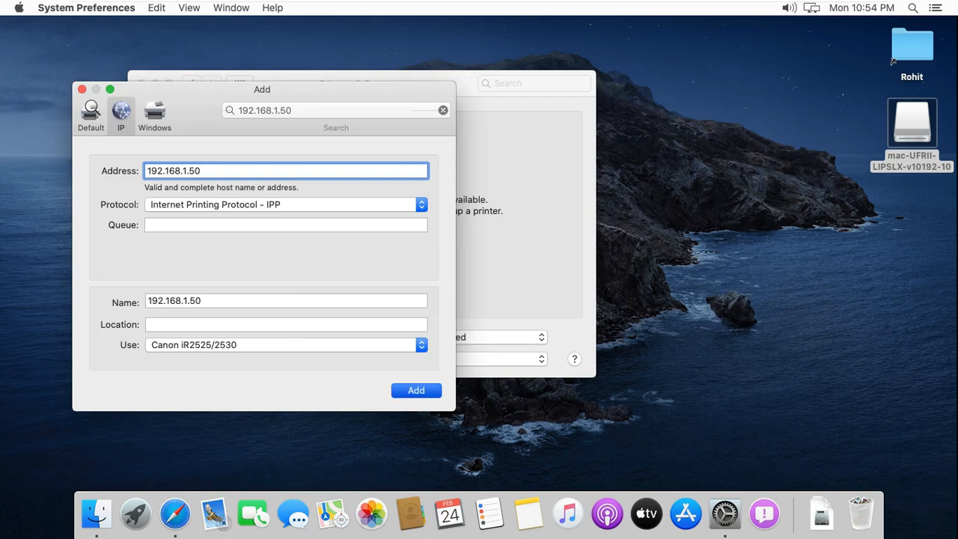
click(416, 389)
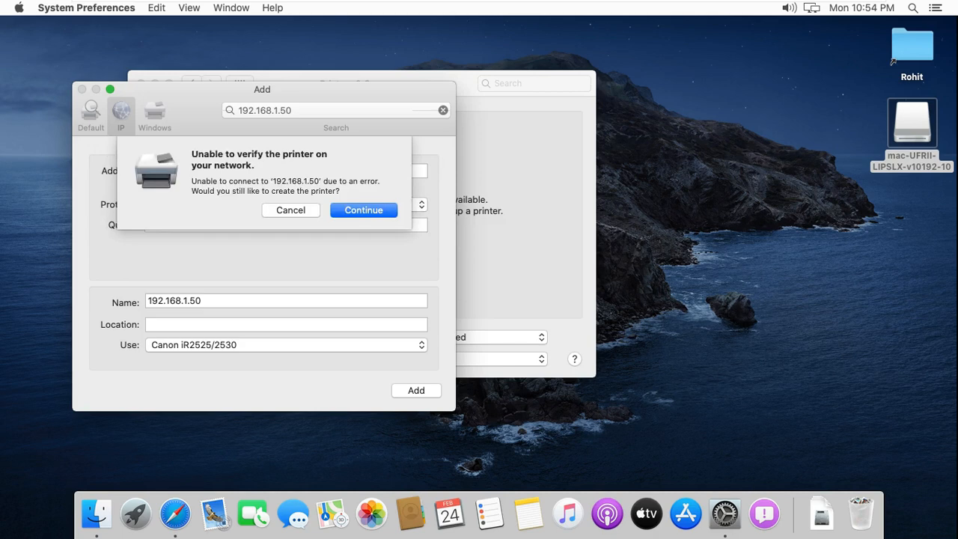
click(362, 209)
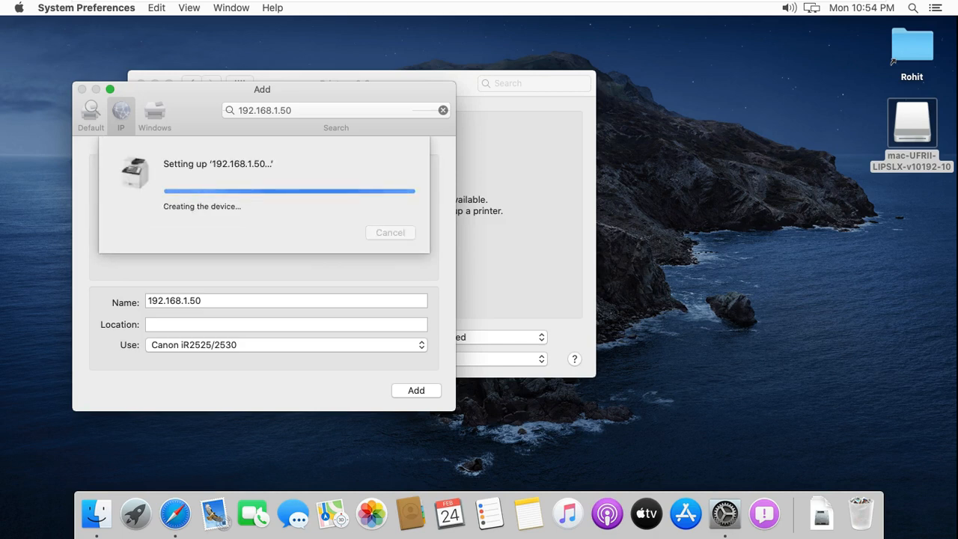
click(416, 389)
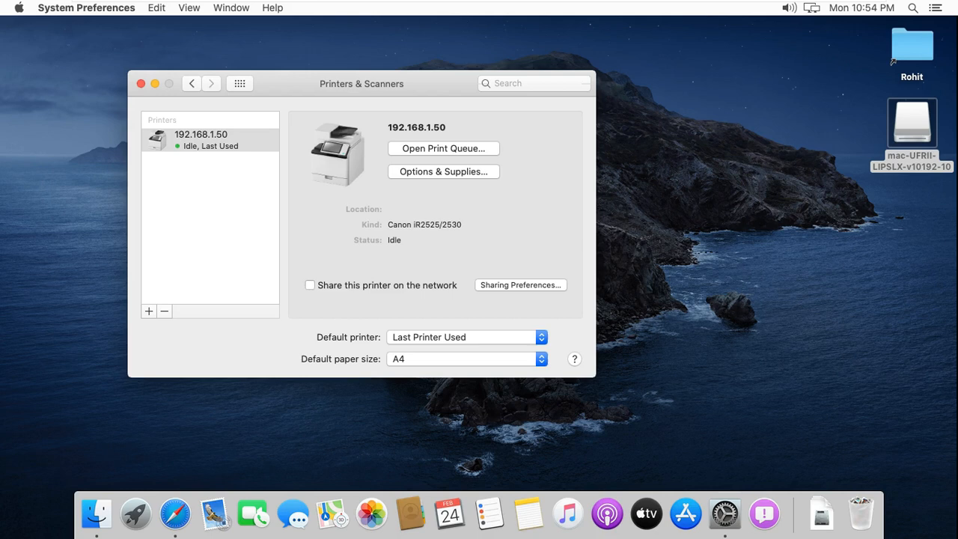
Begin adding the nearby HP LaserJet Pro MFP M435nw (75F878) printer from the + menu.
click(148, 309)
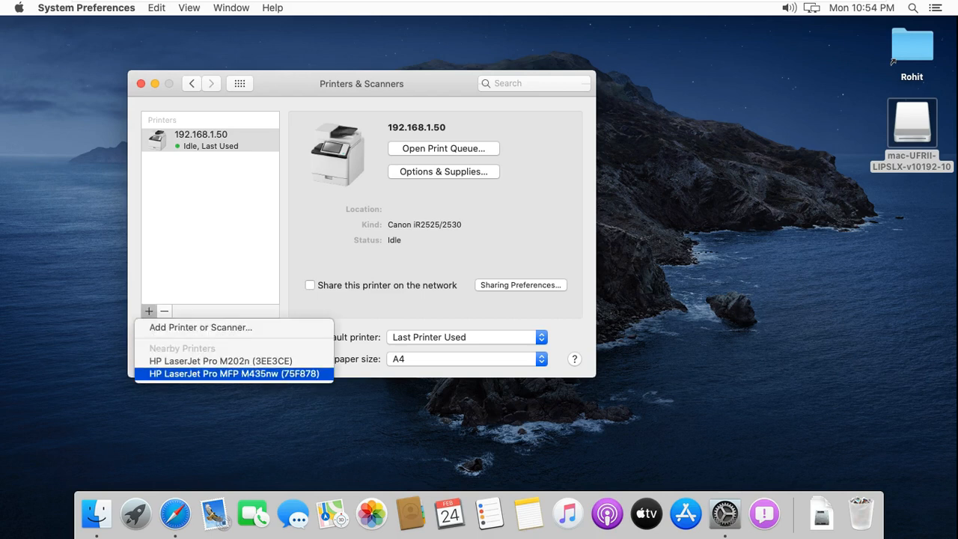
click(233, 372)
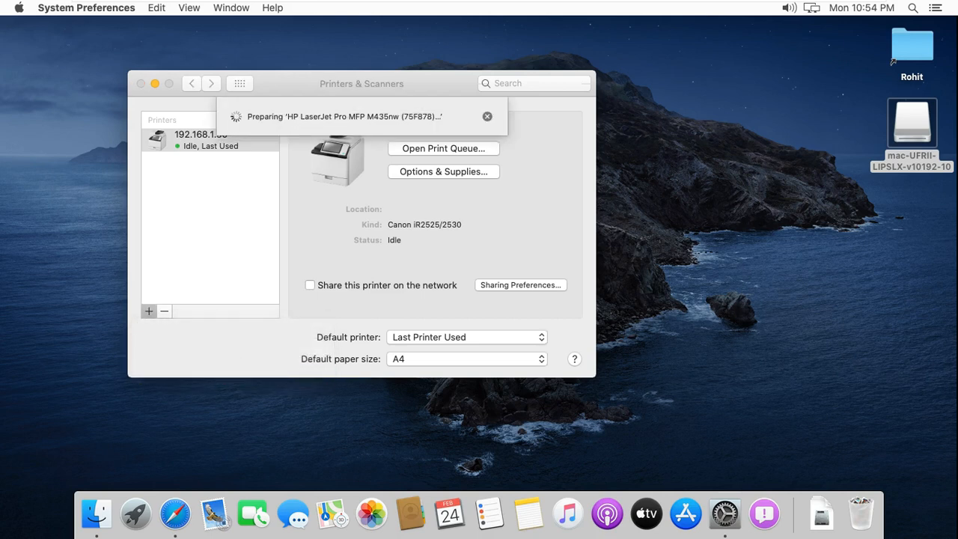